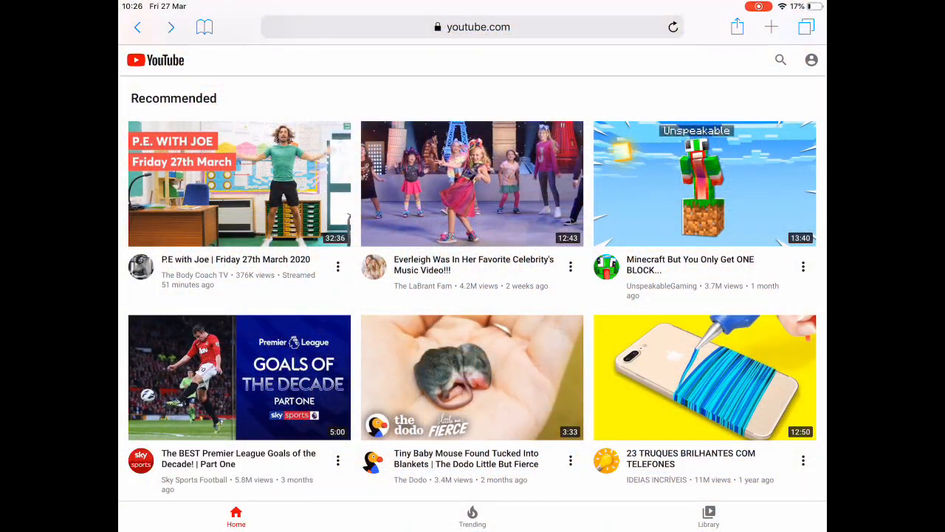
# - Search YouTube for "fair oak" and open the Fair Oak school channel
pyautogui.write('fa')
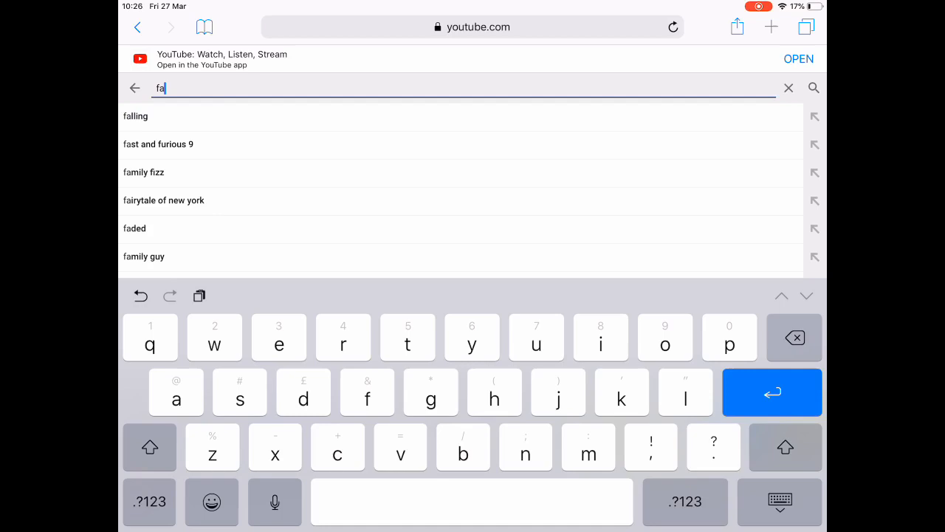
pyautogui.write('ir oak')
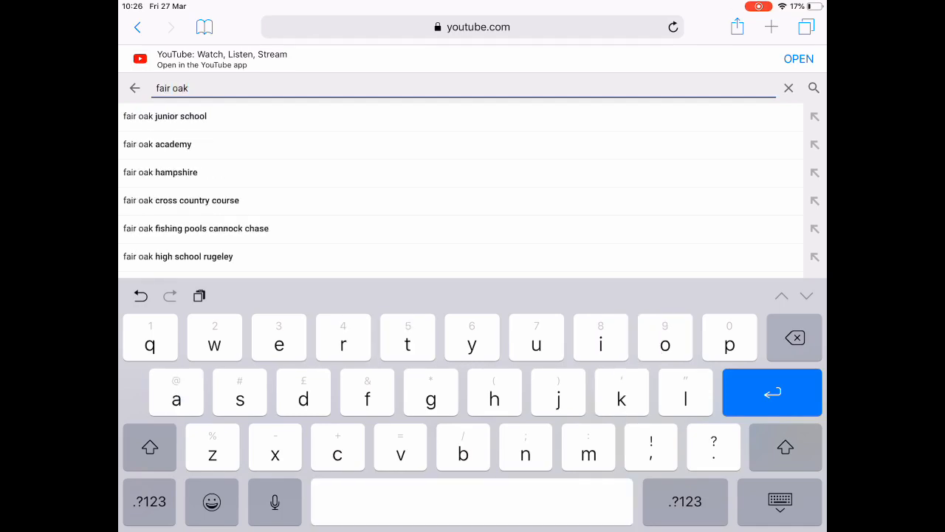
pyautogui.click(166, 115)
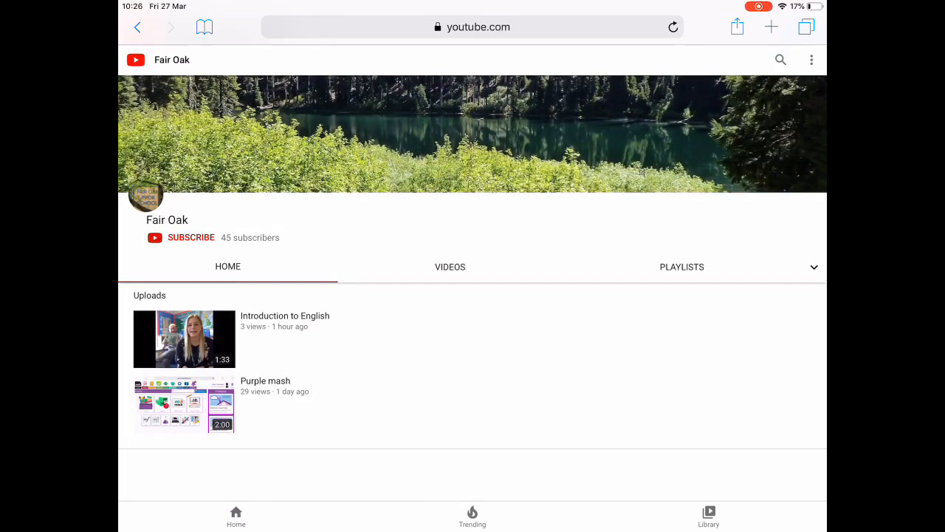
# - Show the Fair Oak channel's Videos tab, listing uploads newest first
pyautogui.scroll(-3)
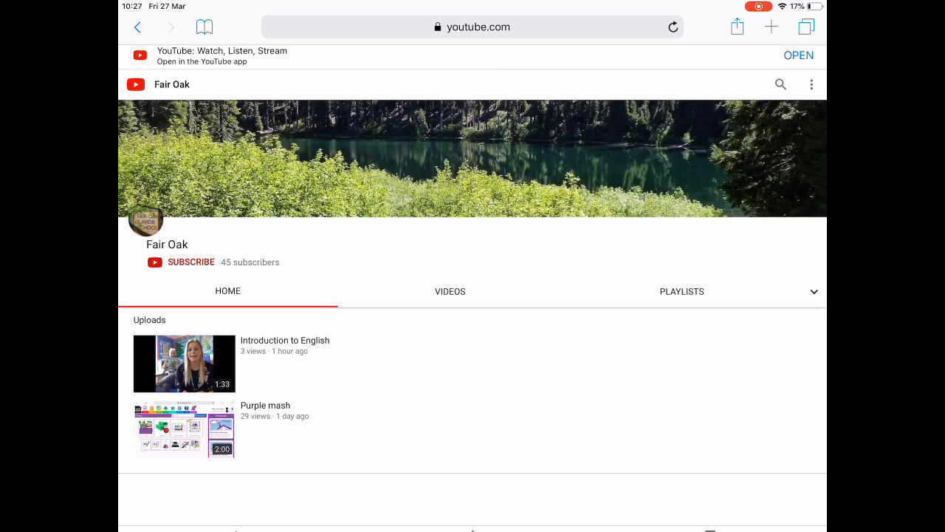
pyautogui.click(450, 291)
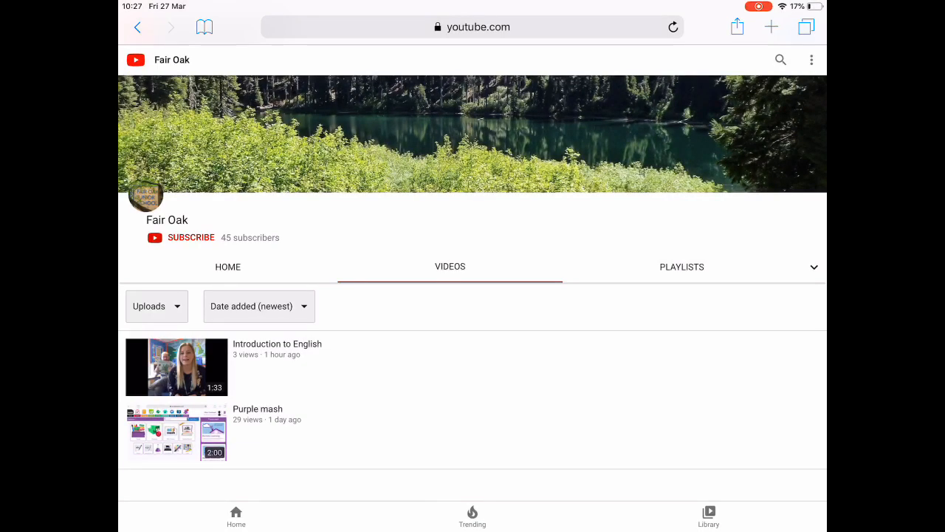
# - Browse the channel's playlists: Whole School, Year 5, Year 4, Year 6, Year 3
pyautogui.click(682, 266)
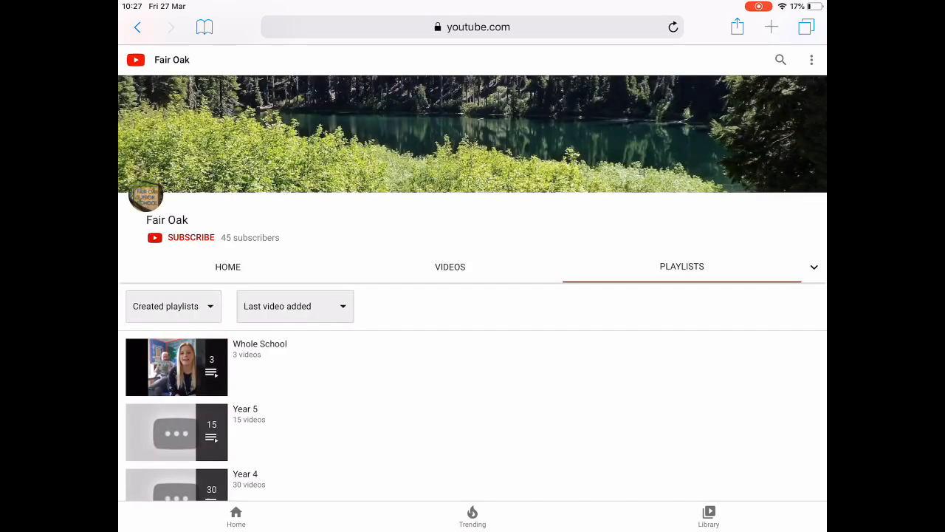
pyautogui.scroll(-3)
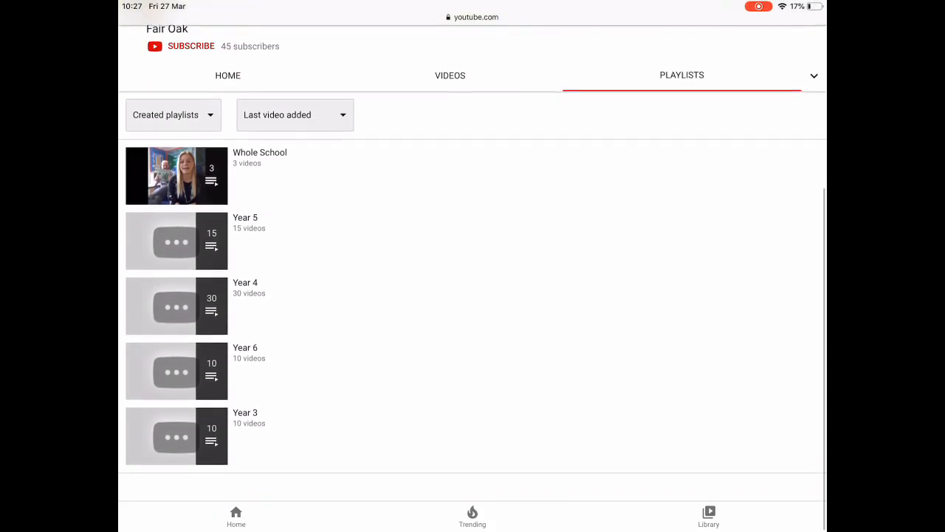
pyautogui.scroll(-3)
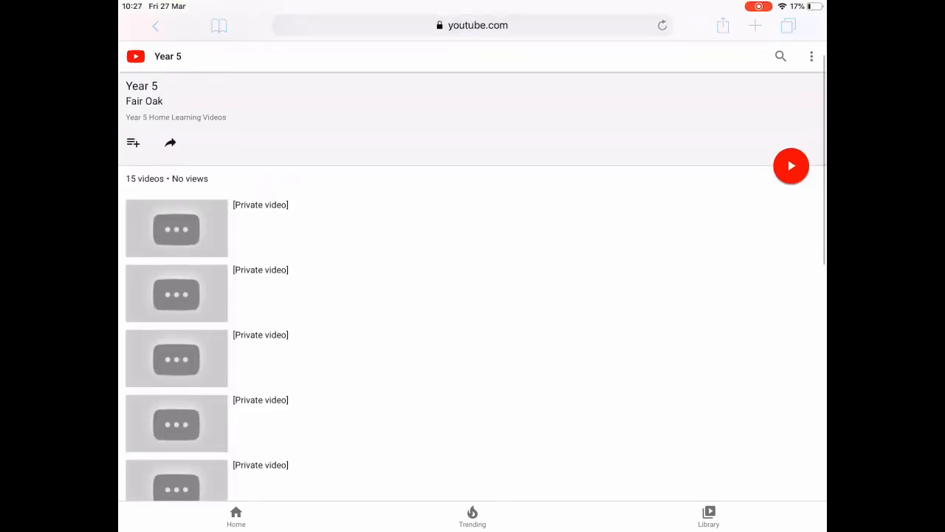
pyautogui.scroll(-3)
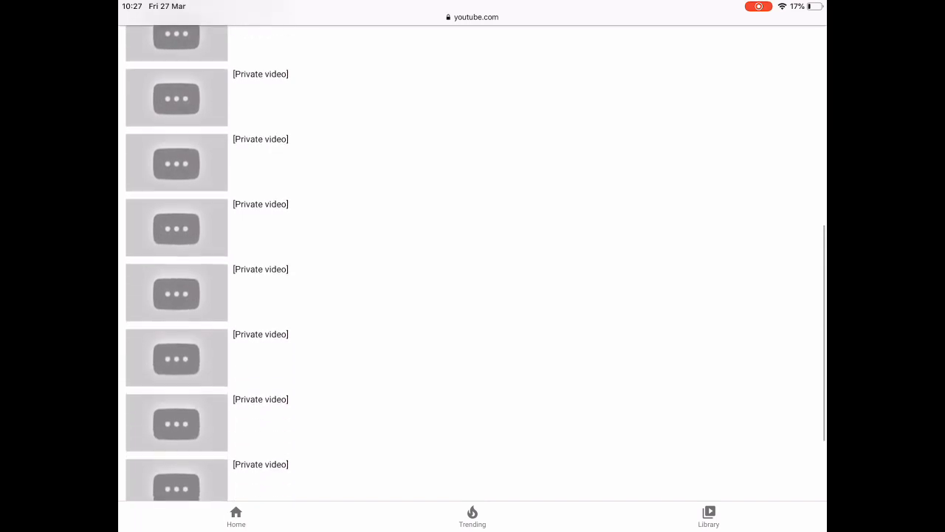
pyautogui.scroll(-3)
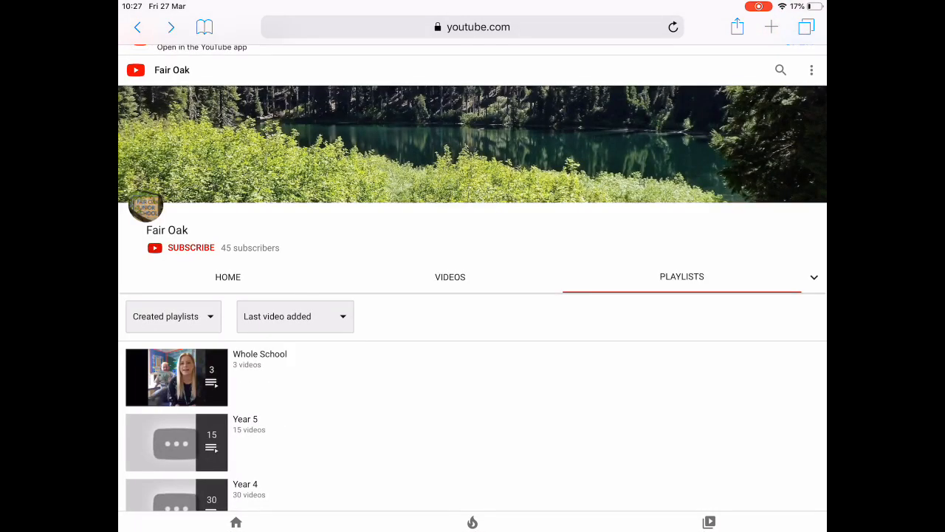
pyautogui.click(245, 484)
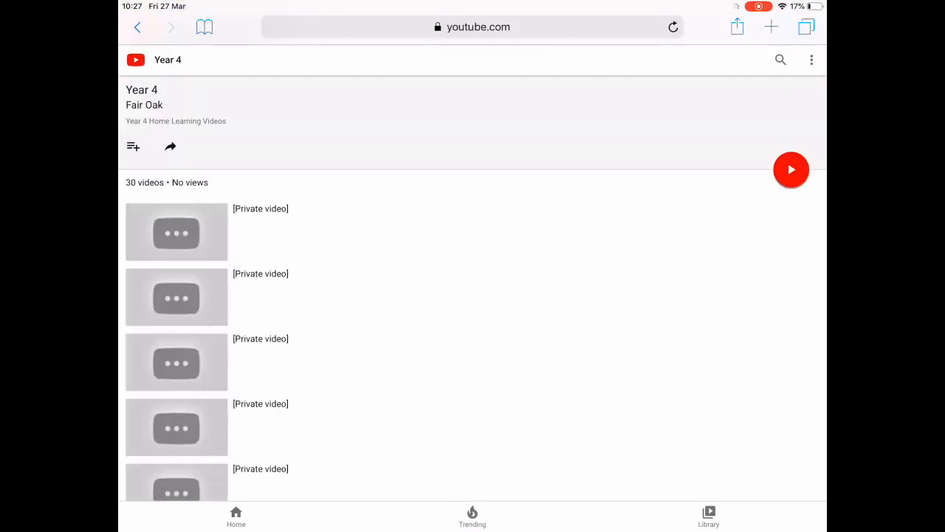
pyautogui.scroll(-3)
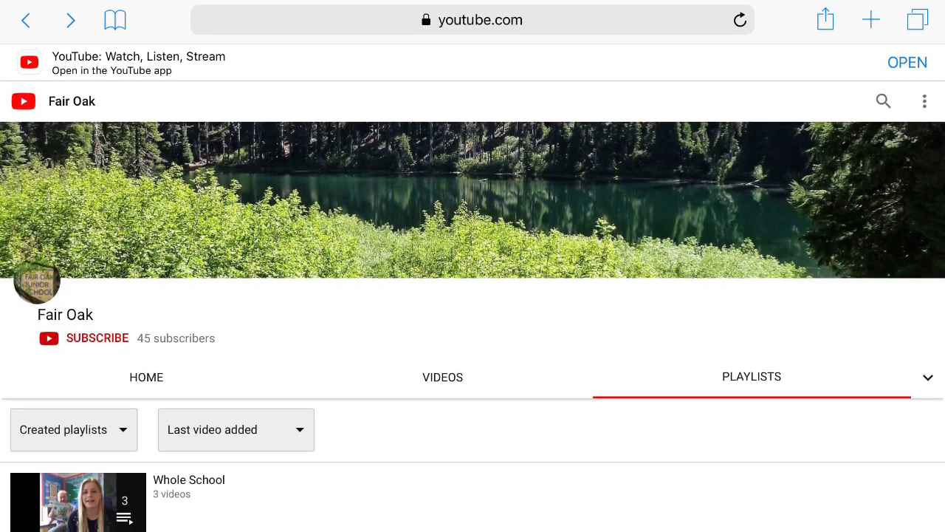
pyautogui.scroll(-3)
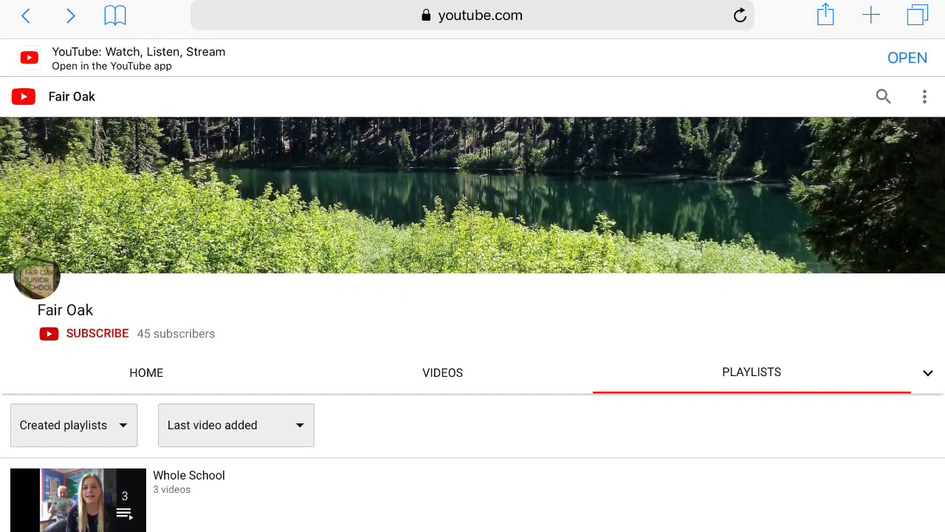